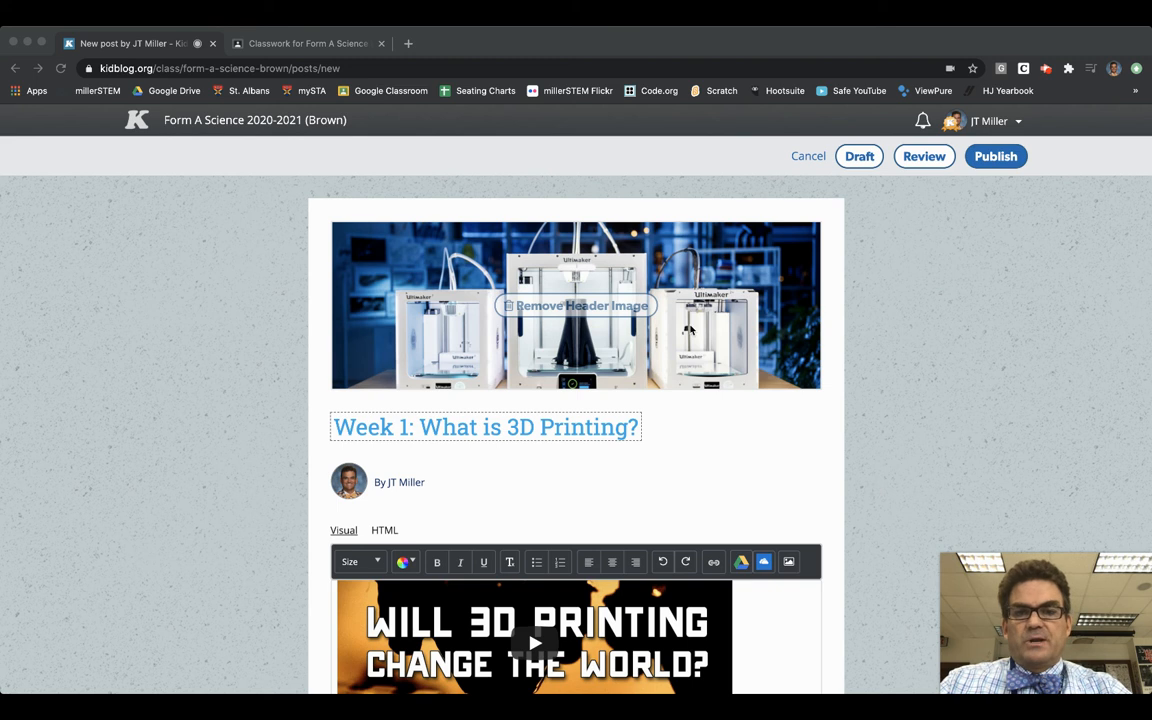
mouse_move(379, 441)
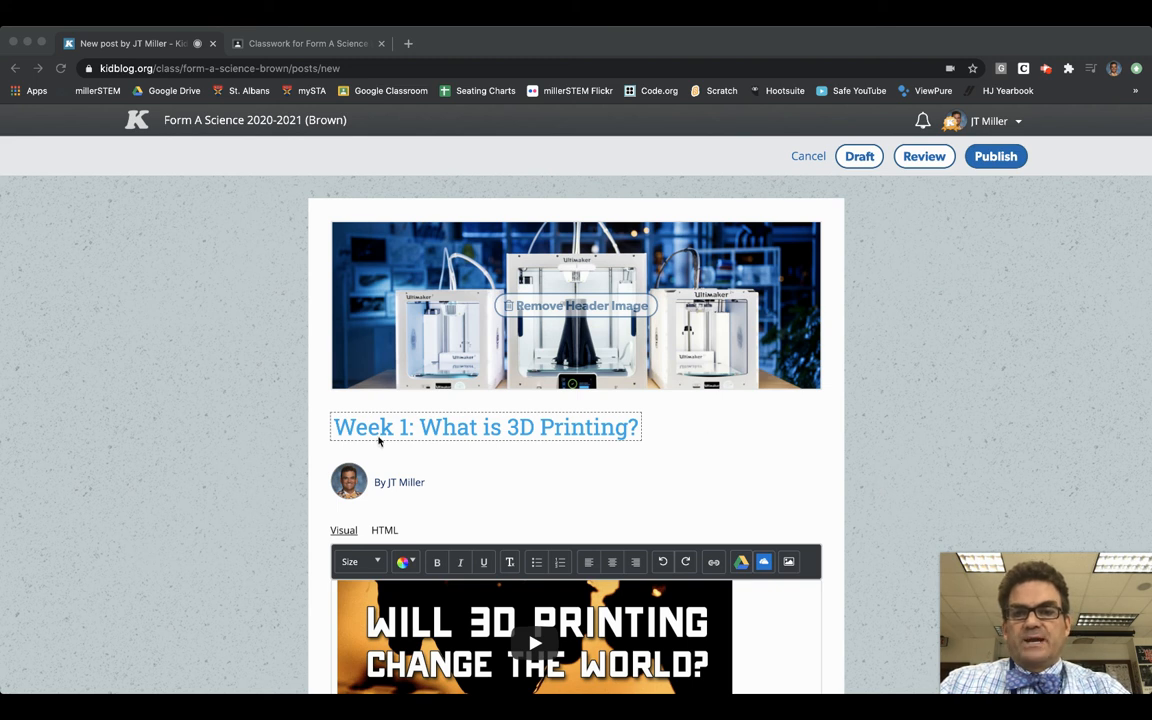
- Add the tags '3d printing' and 'st. albans' to the Week 1 post
scroll(down, 3)
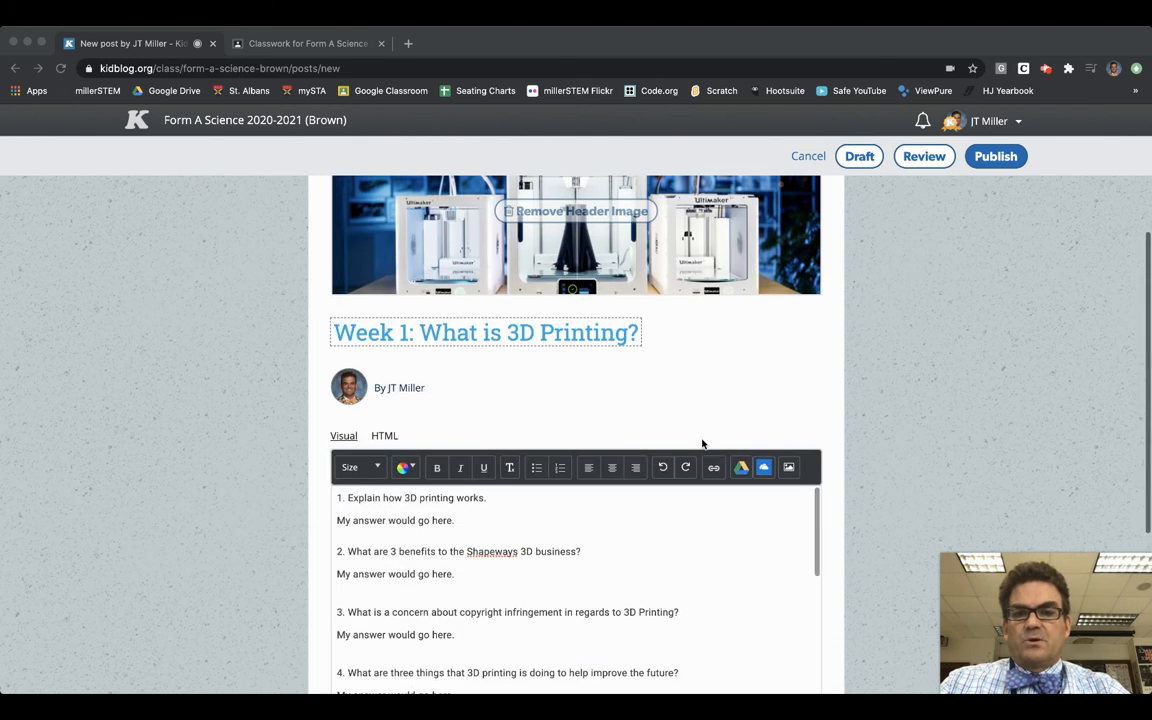
scroll(down, 3)
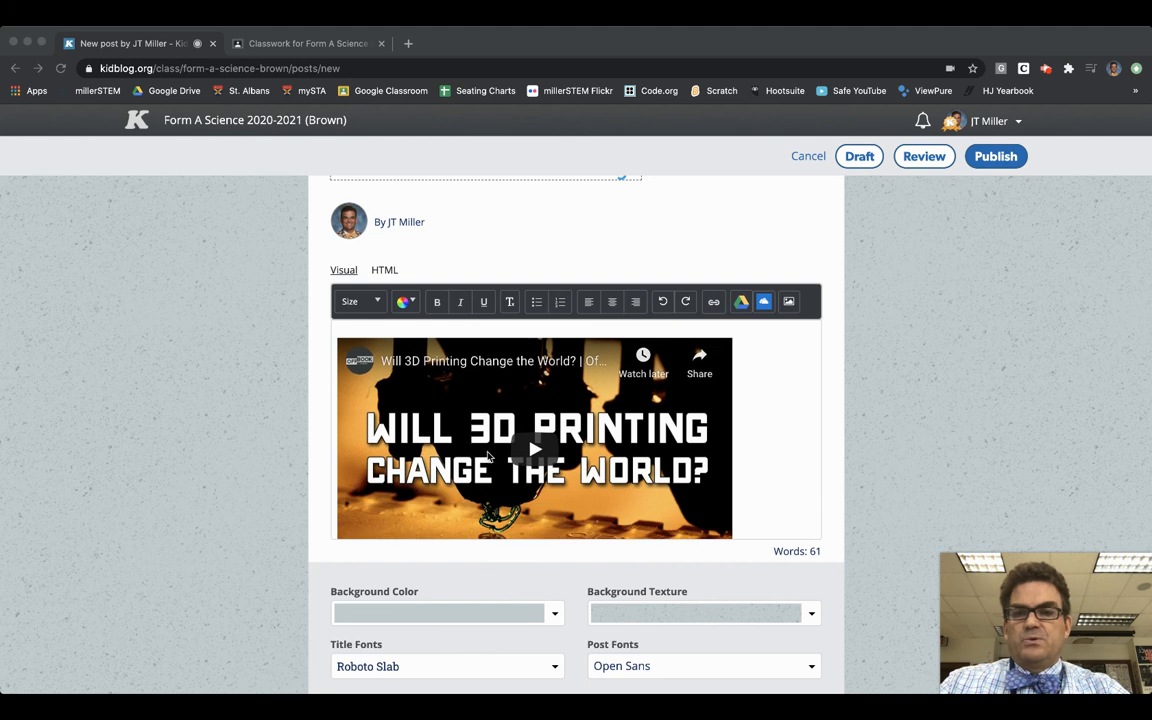
scroll(down, 3)
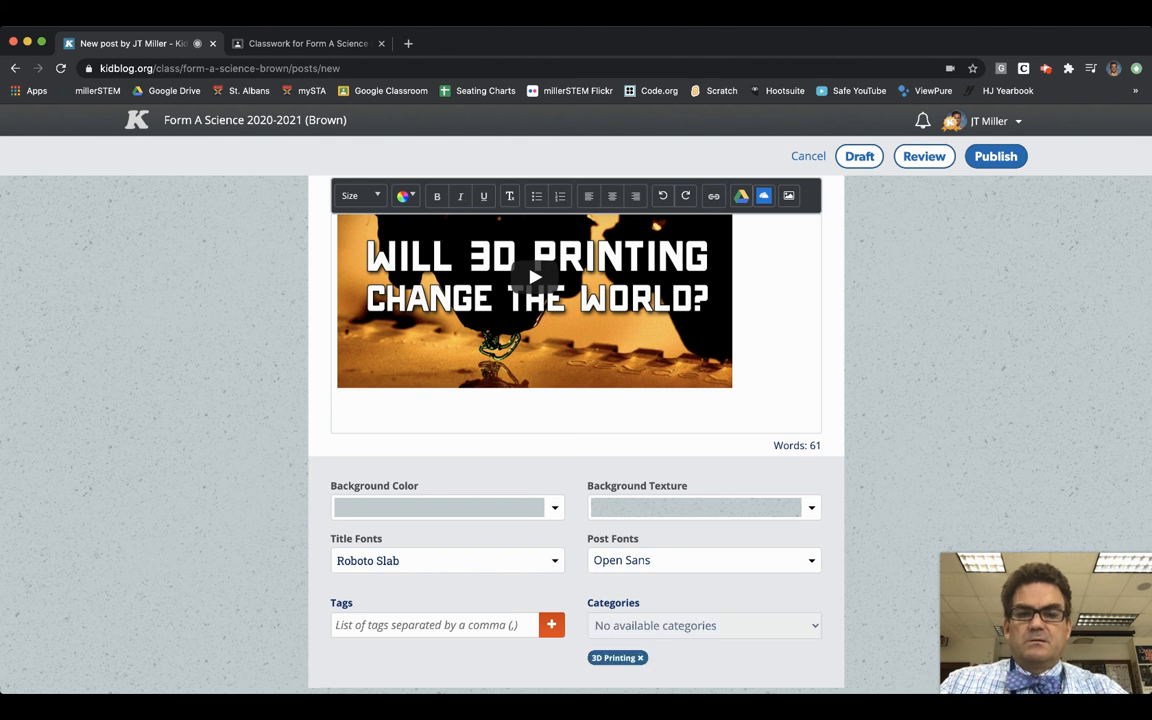
click(440, 624)
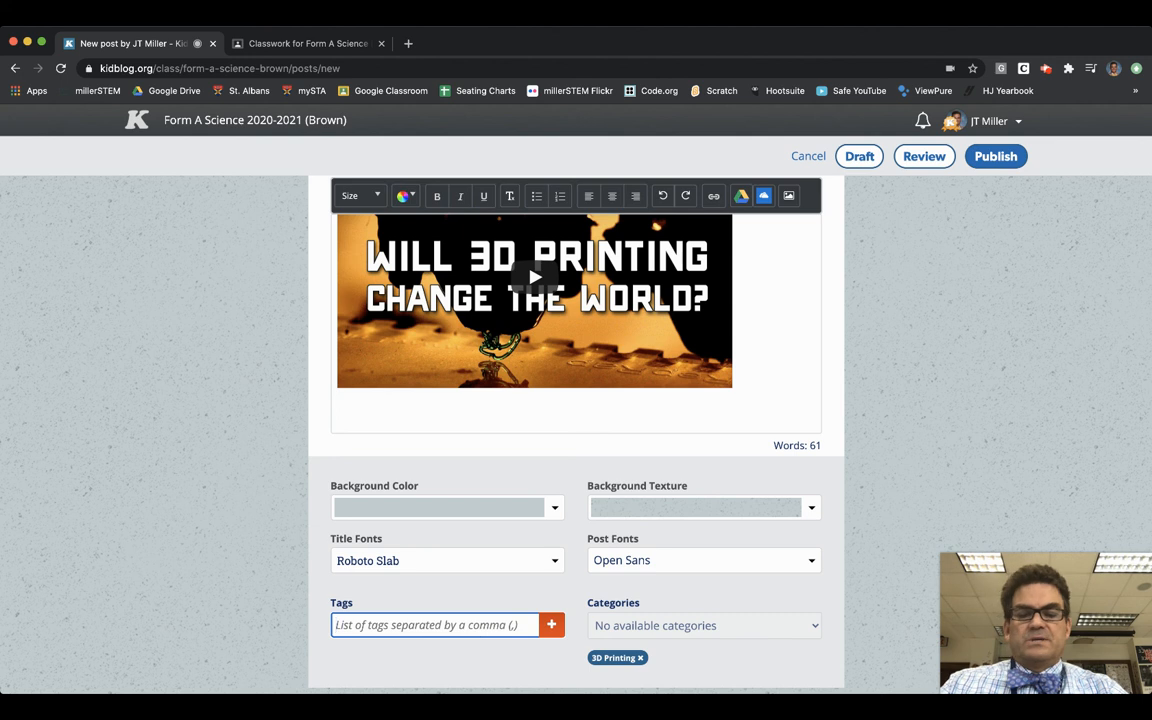
text(3d)
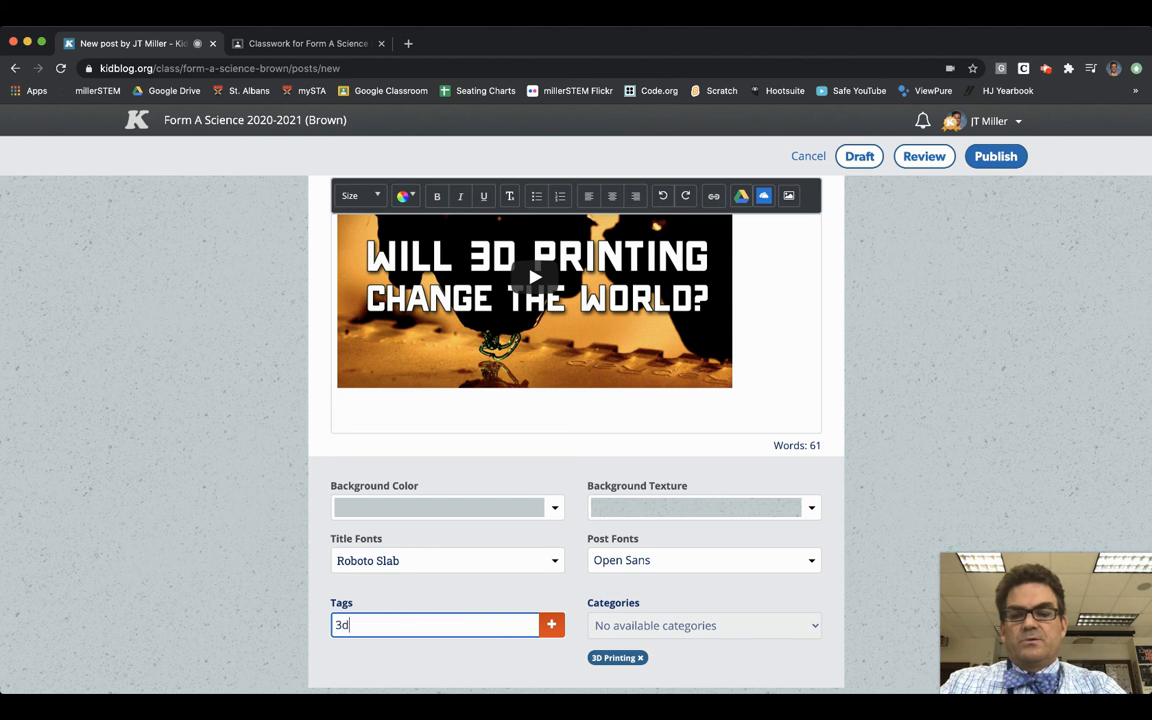
text(printing, st)
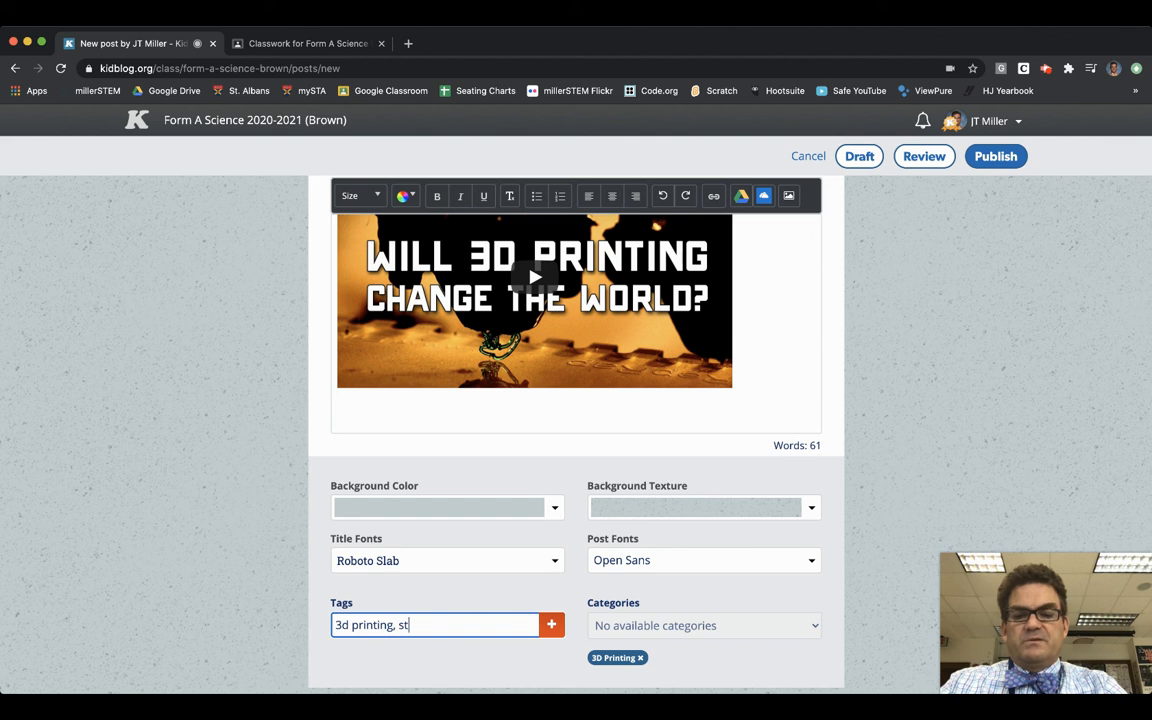
text(. albans)
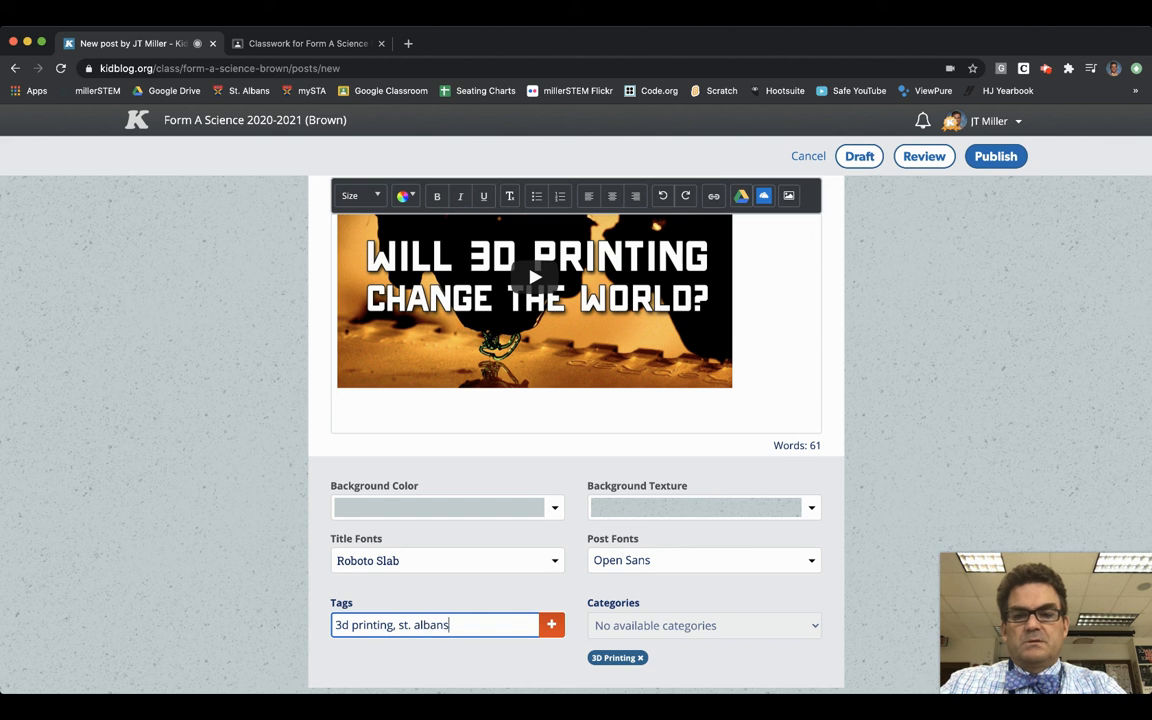
click(551, 624)
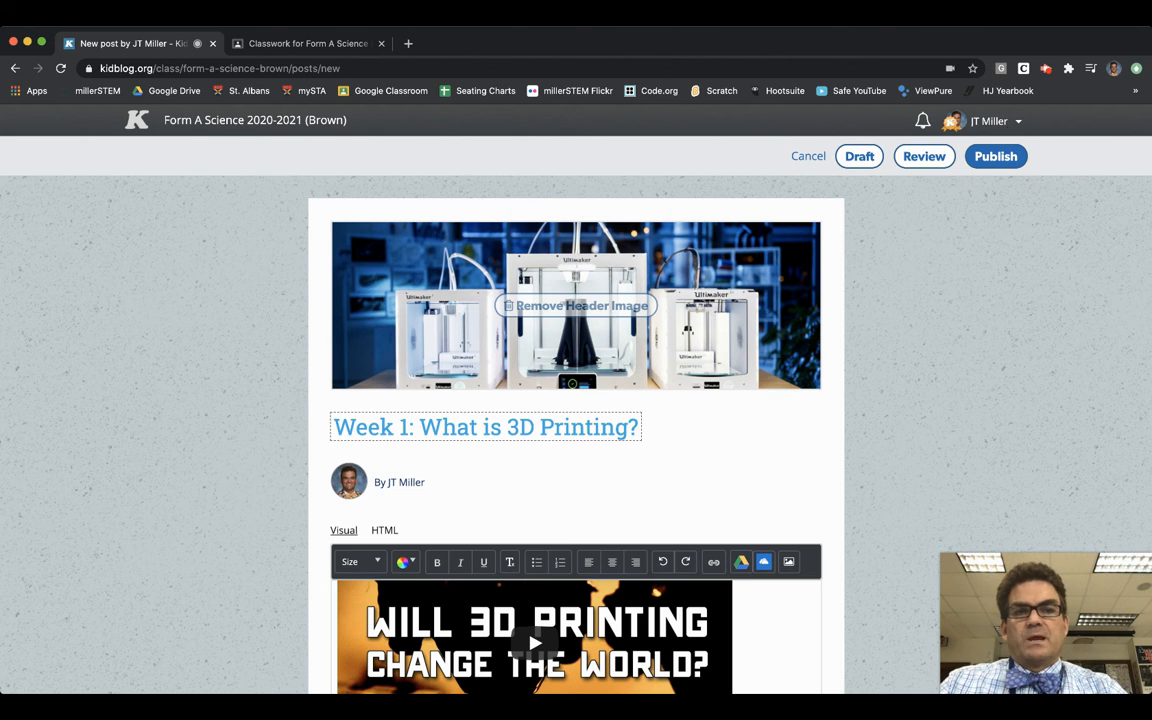
- Publish 'Week 1: What is 3D Printing?' with Connections as the audience
click(995, 156)
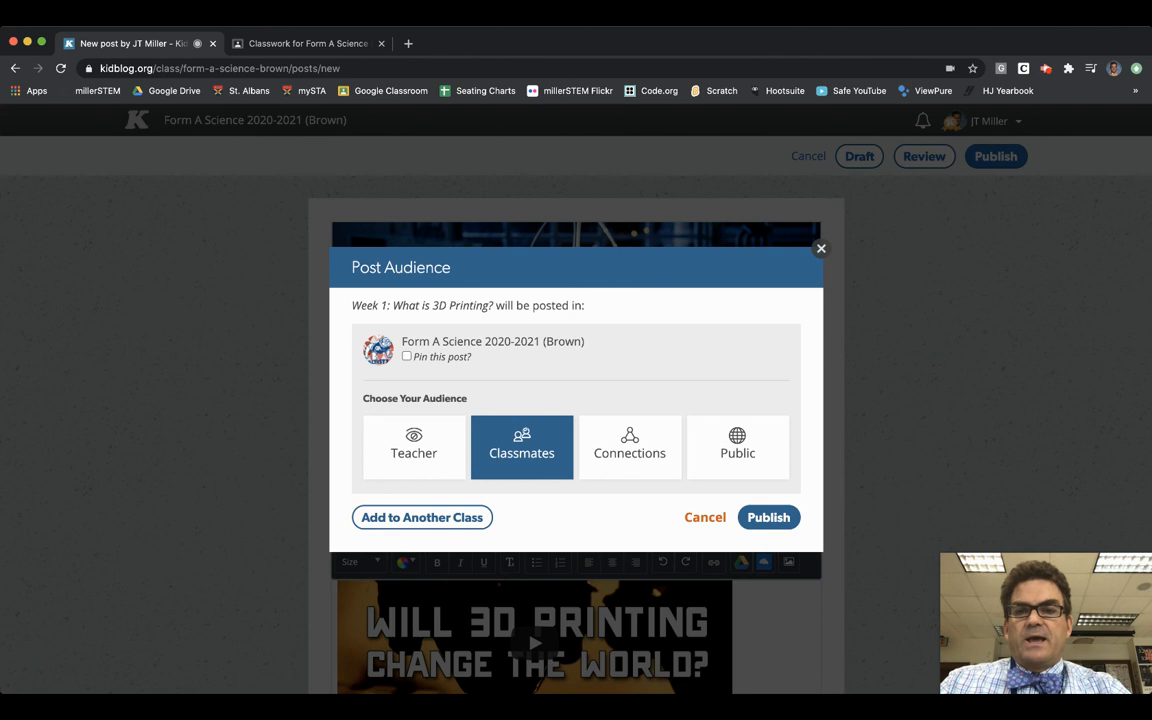
mouse_move(671, 339)
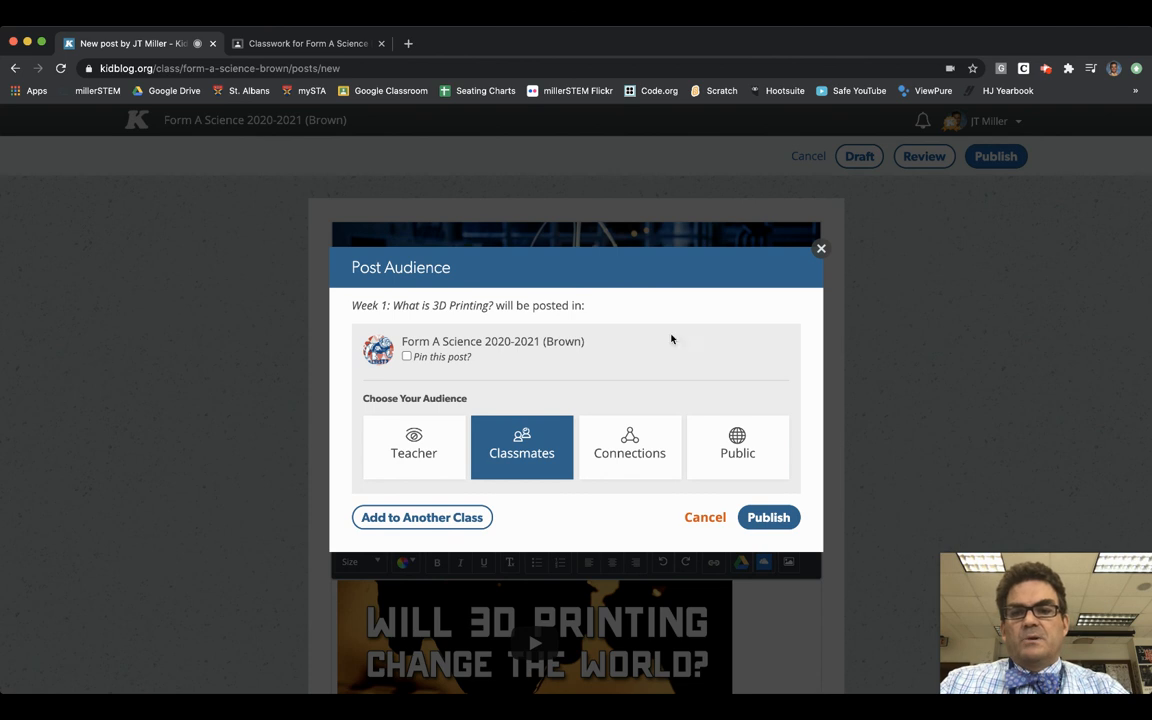
mouse_move(630, 453)
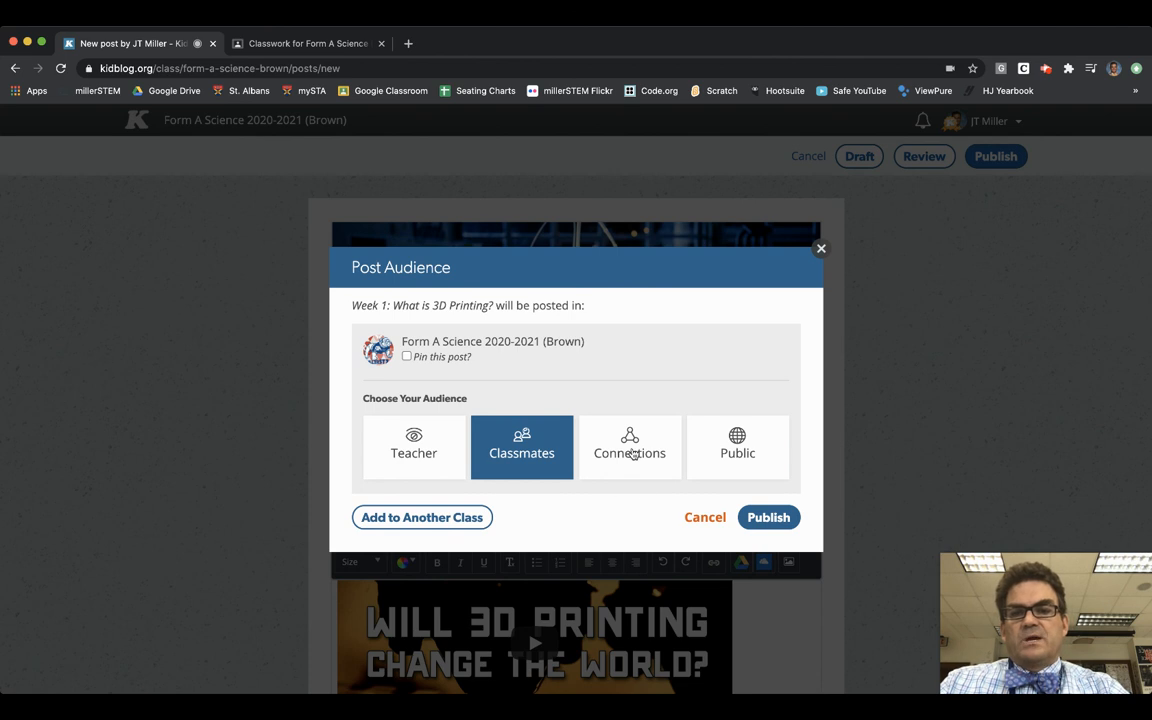
click(629, 447)
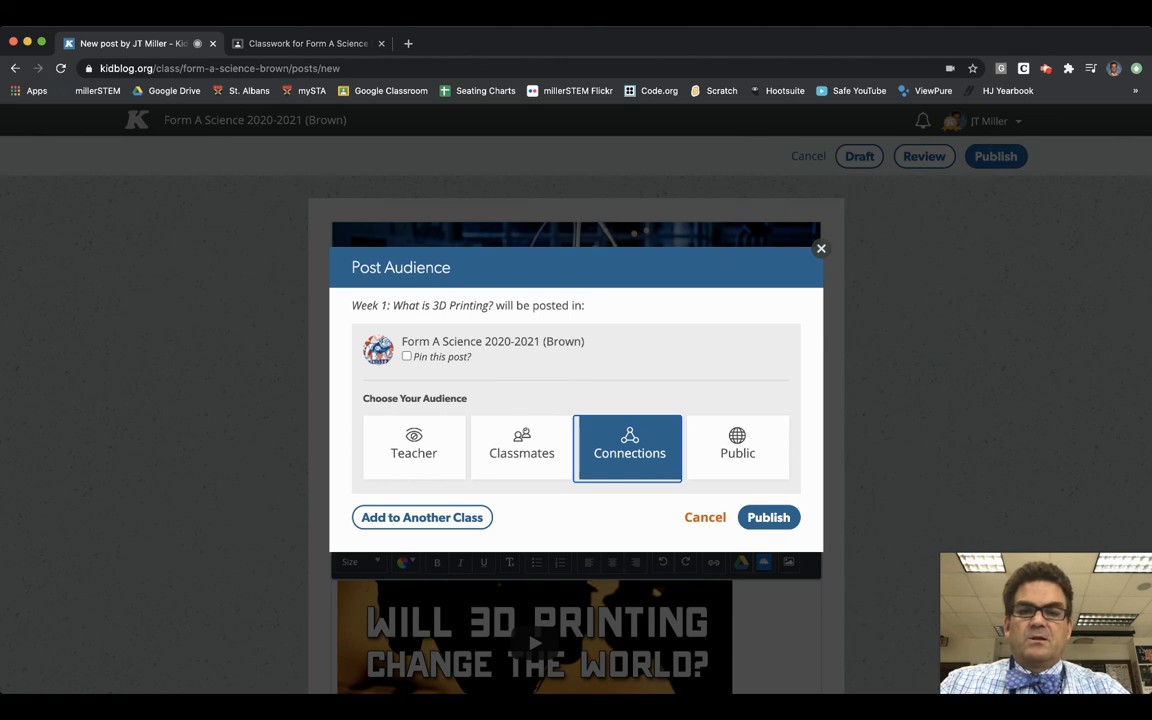
click(768, 517)
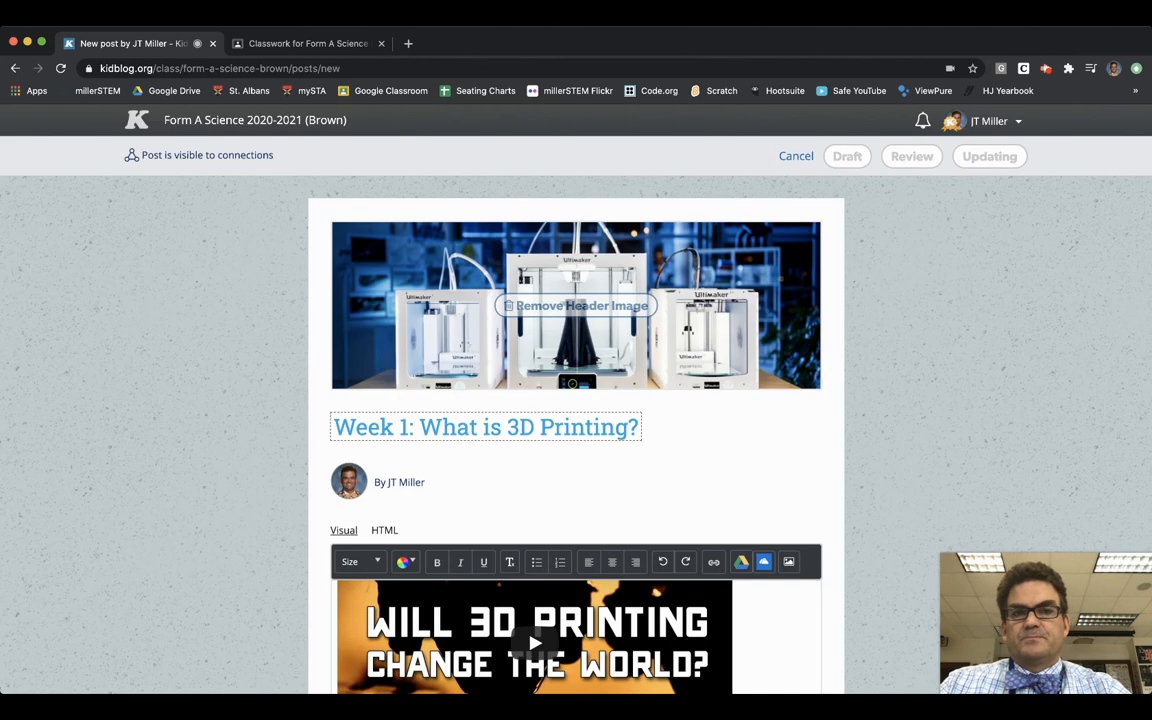
click(987, 156)
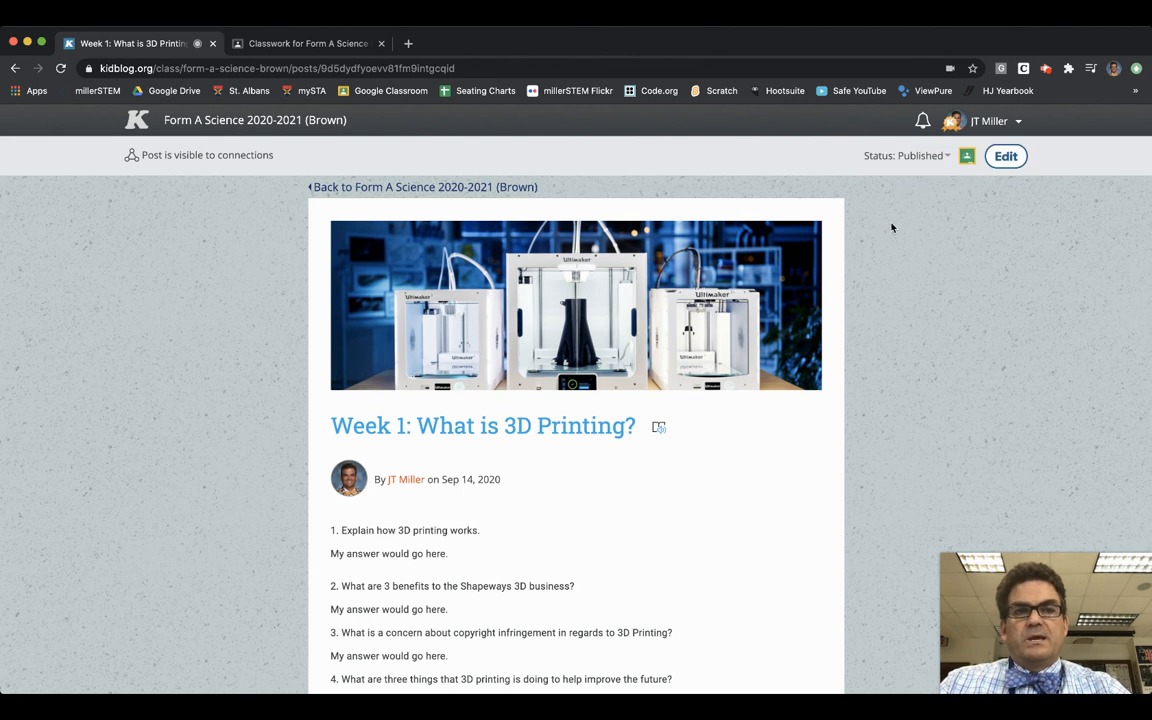
mouse_move(900, 209)
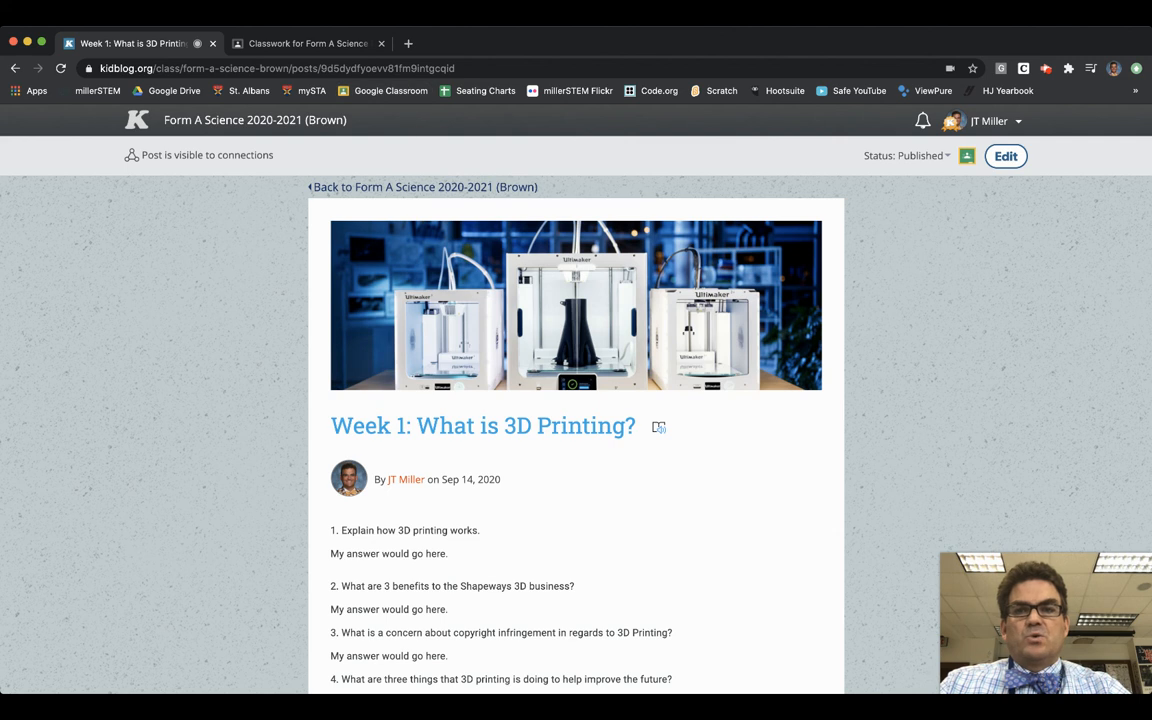
- Select the published Week 1 post's URL in the address bar to copy it
click(475, 68)
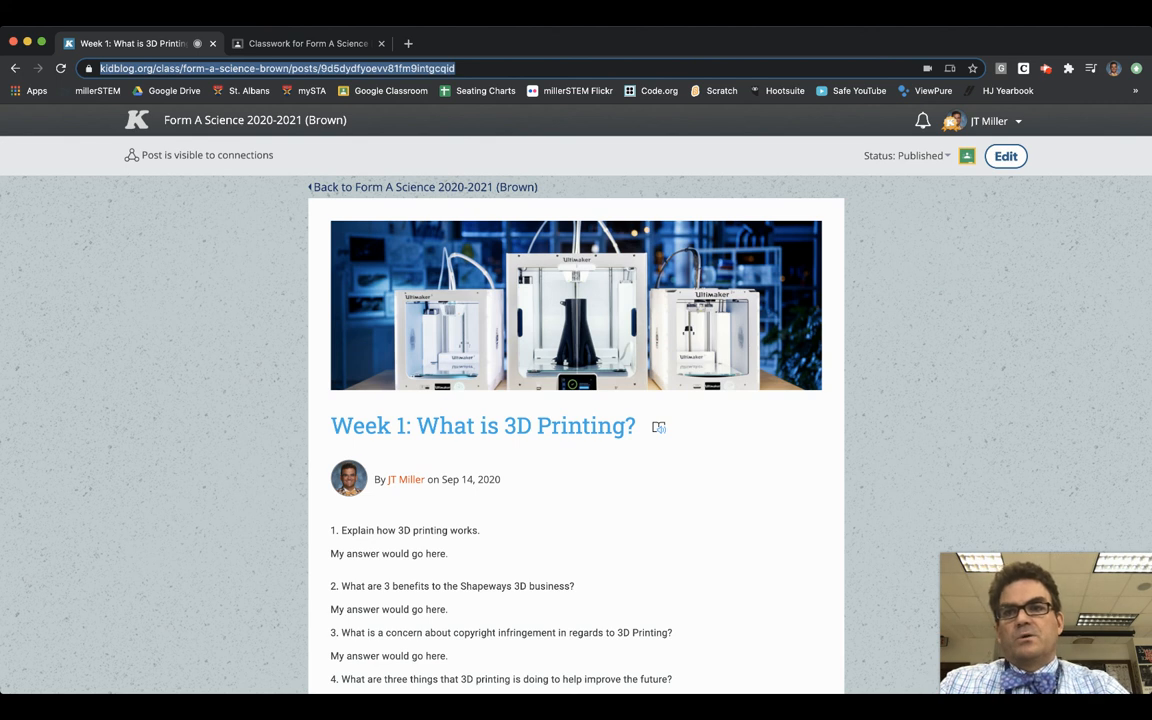
mouse_move(147, 87)
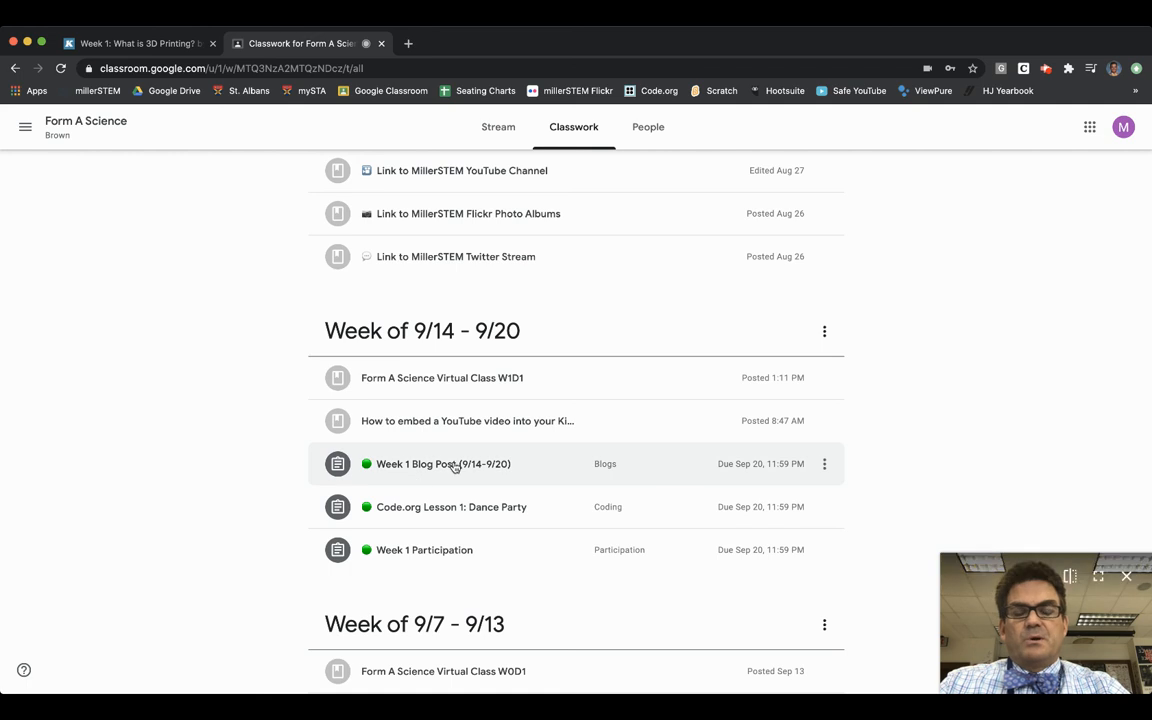
- Open the Week 1 Blog Post (9/14-9/20) assignment and scroll through its instructions
click(443, 463)
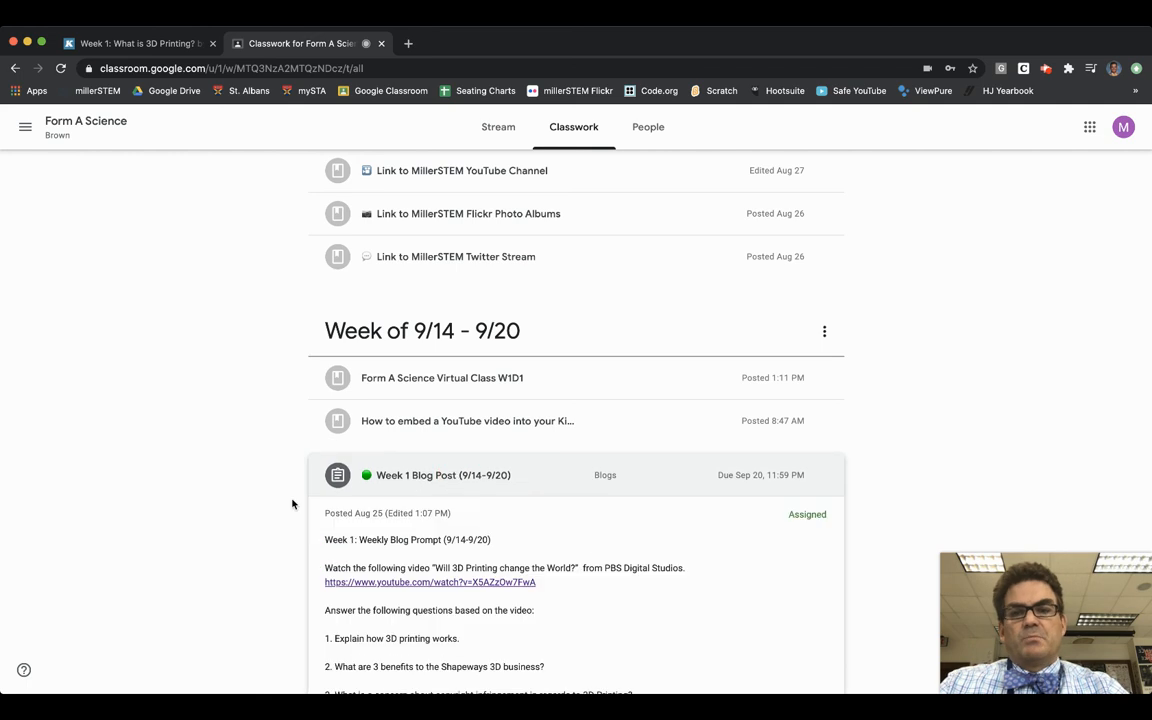
scroll(down, 3)
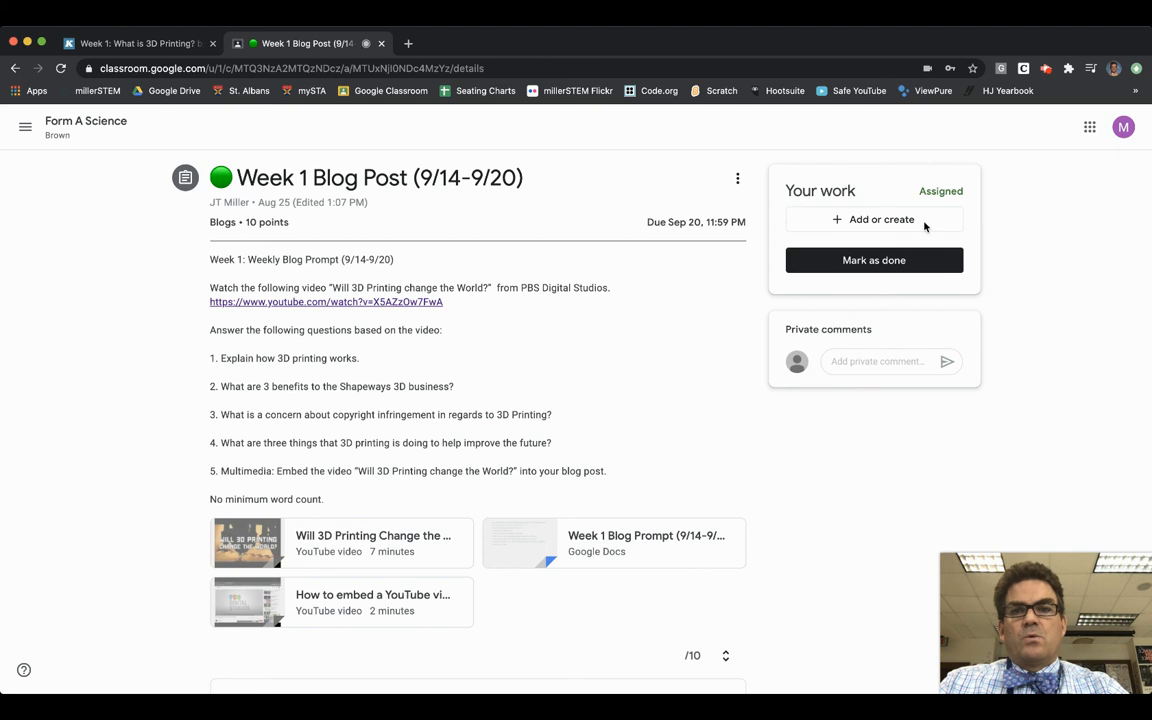
- Attach the pasted Kidblog post URL as a link under Your work
click(875, 219)
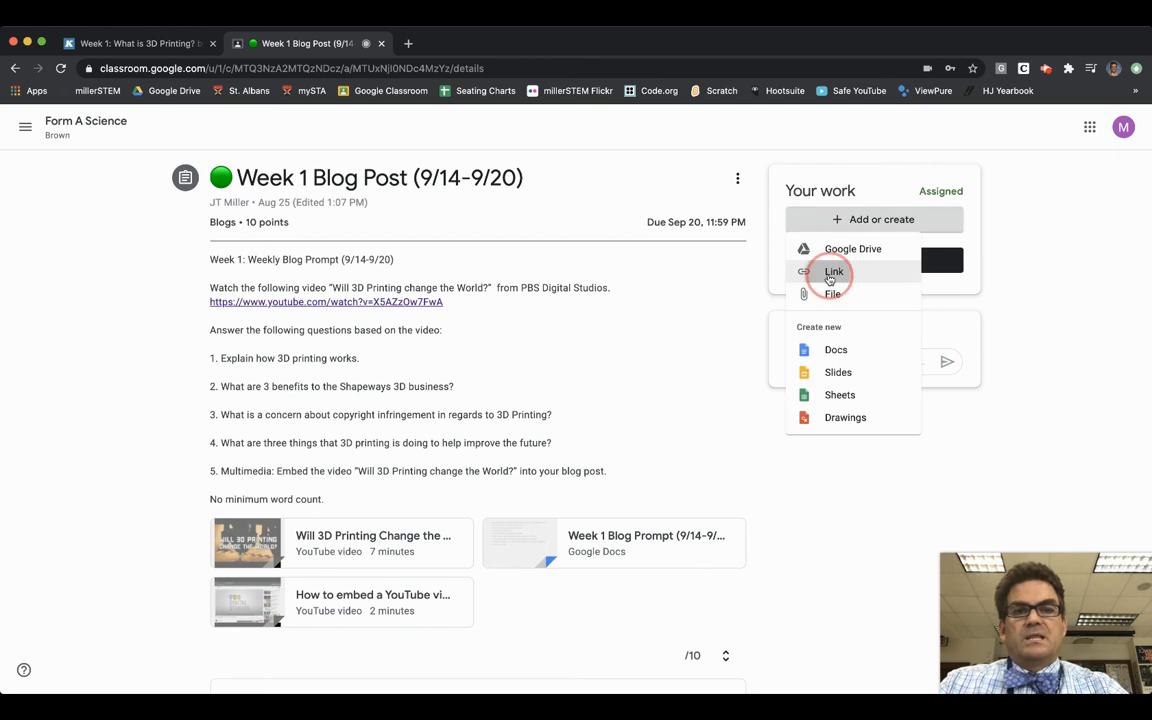
click(834, 271)
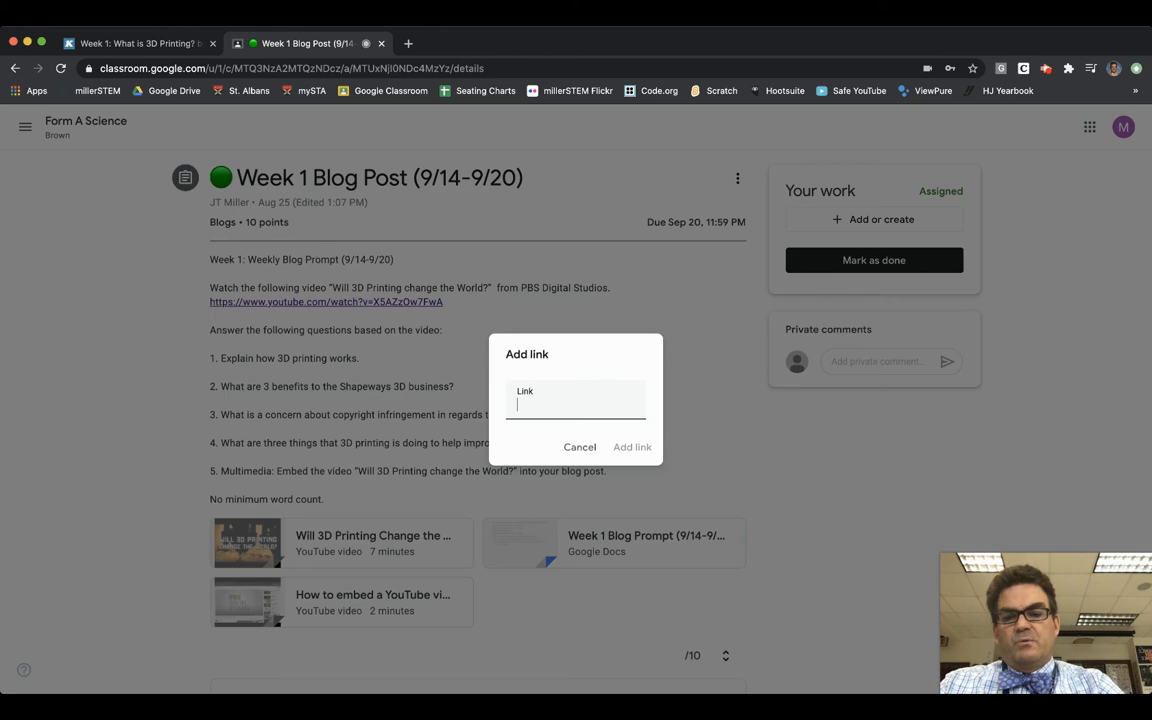
text(ydfyoevv81fm9intgcqid)
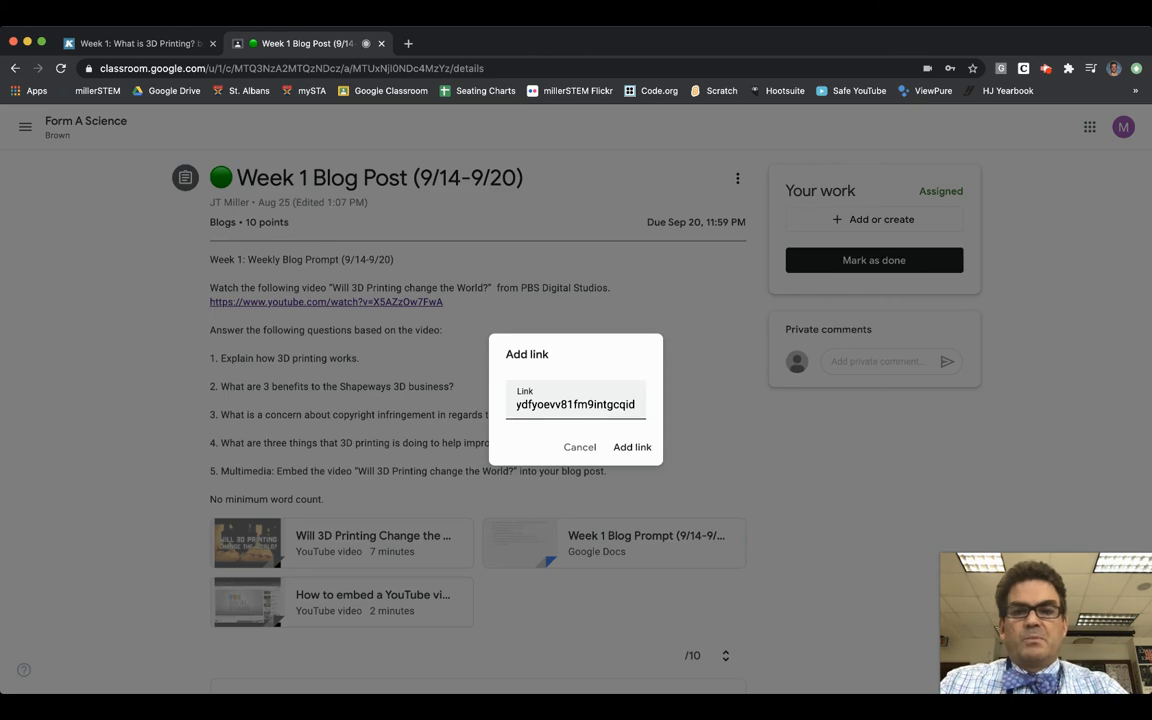
click(632, 447)
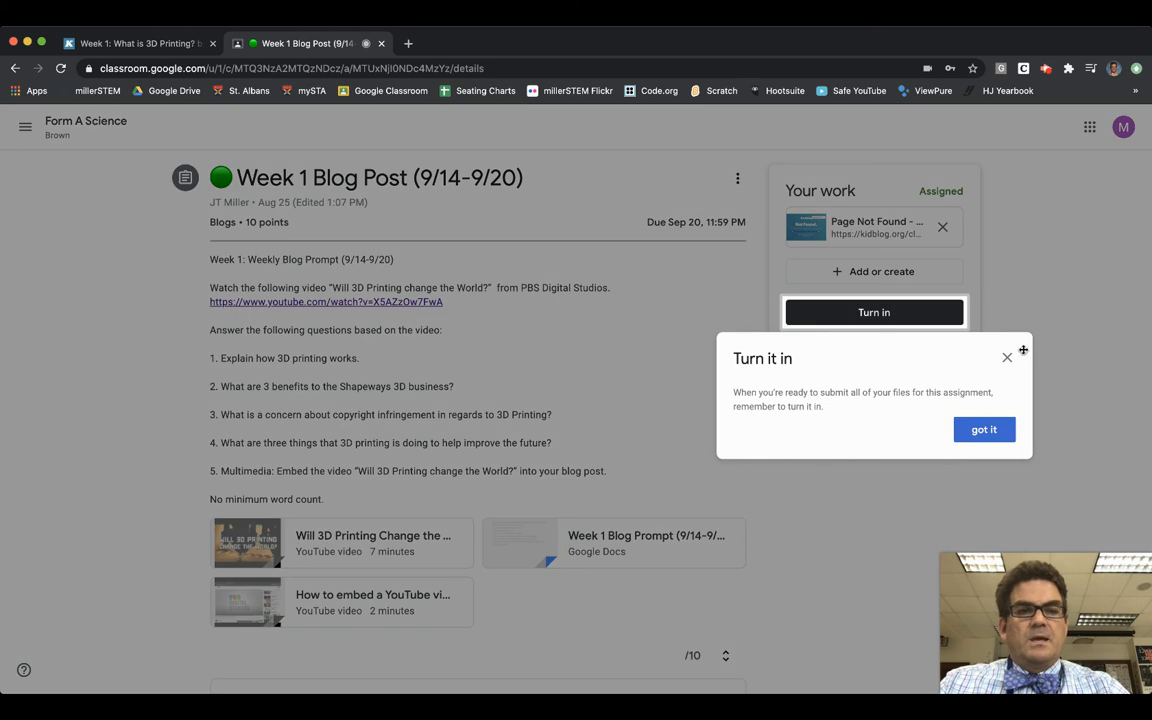
- Dismiss the tip and confirm turning in the Week 1 Blog Post assignment
click(983, 429)
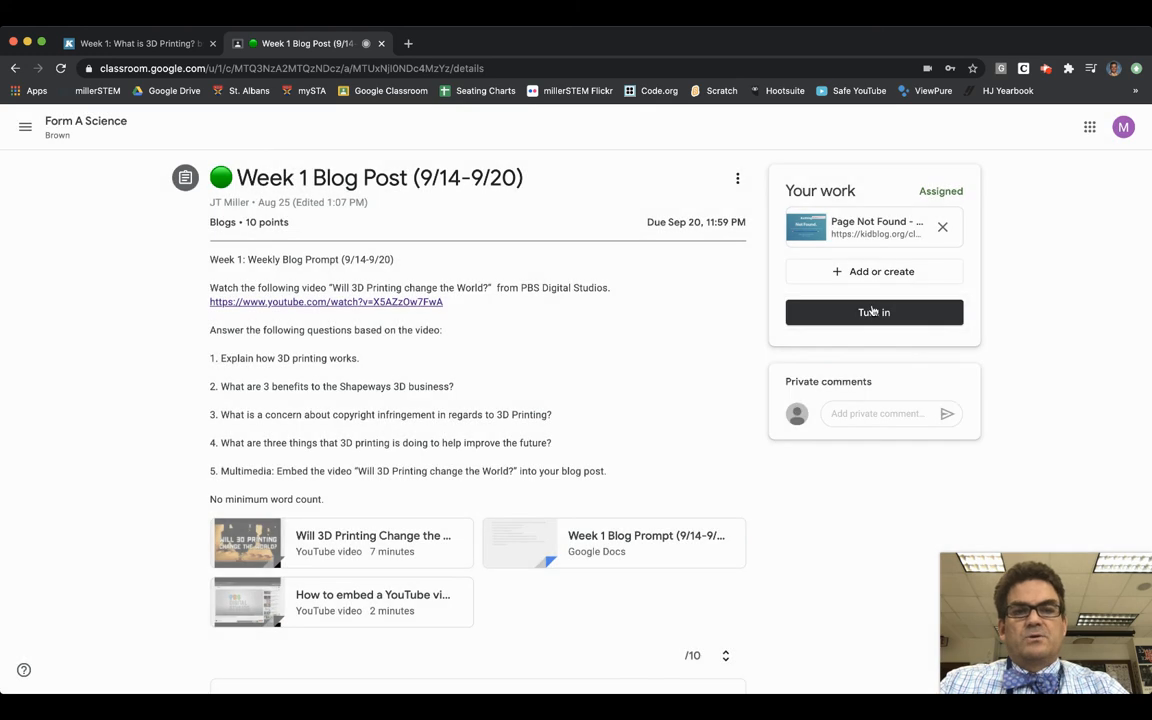
click(873, 312)
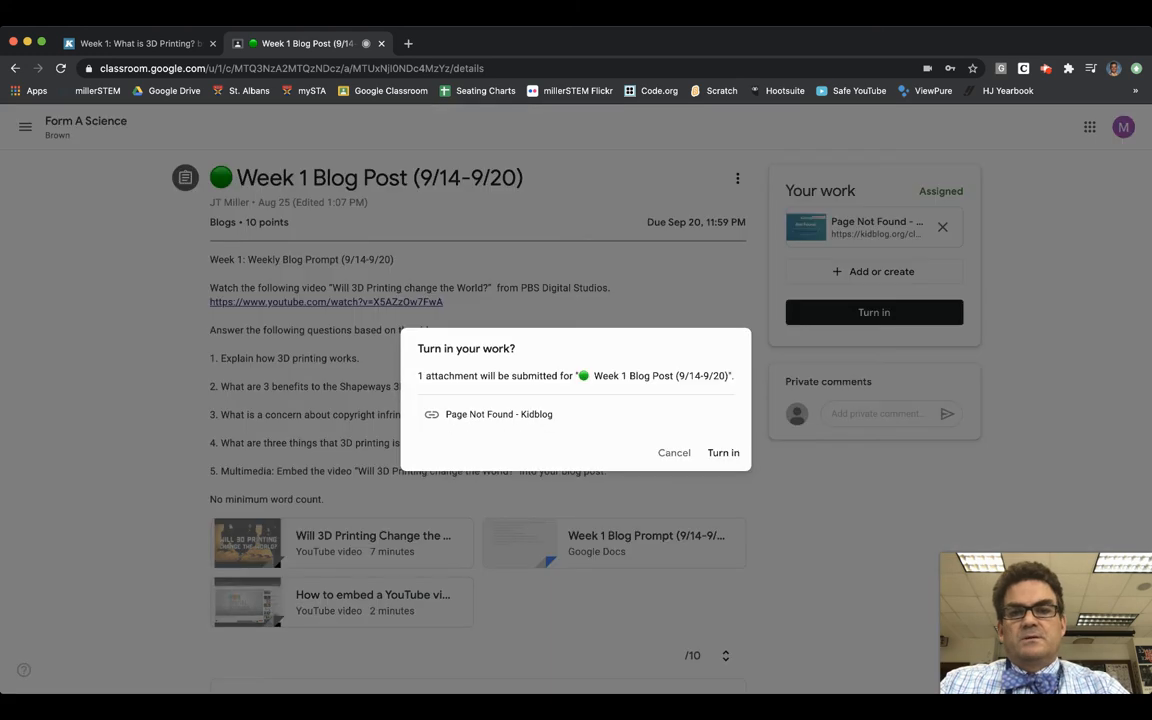
mouse_move(723, 452)
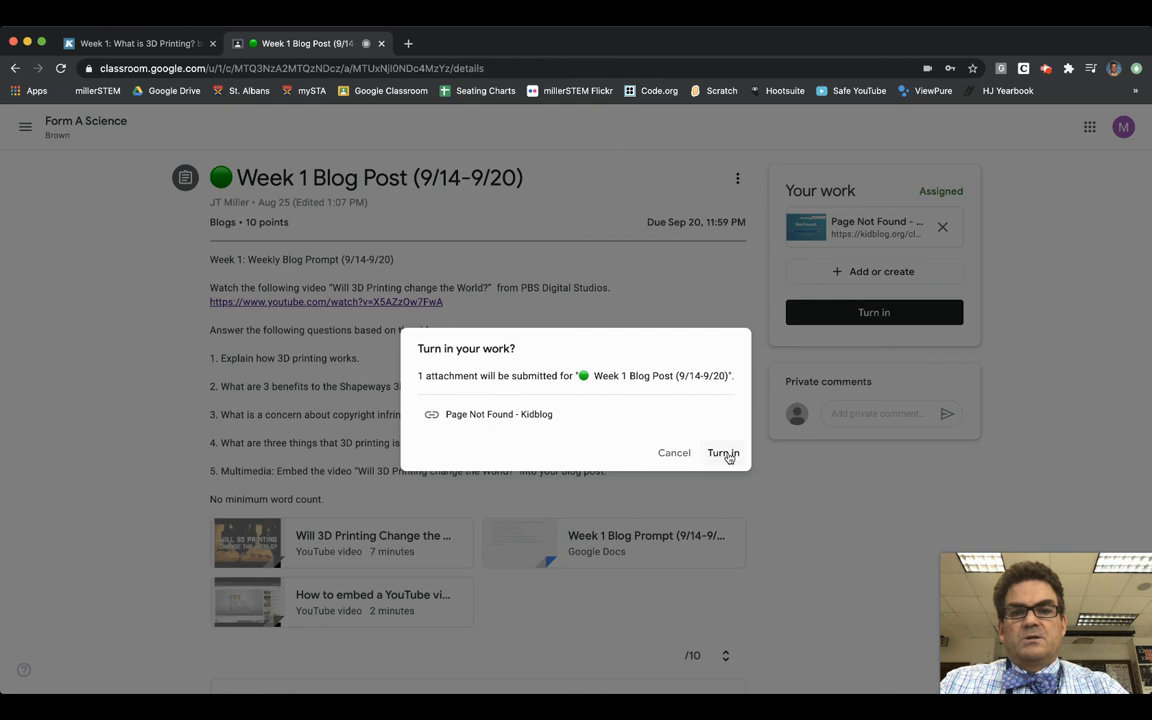
mouse_move(723, 452)
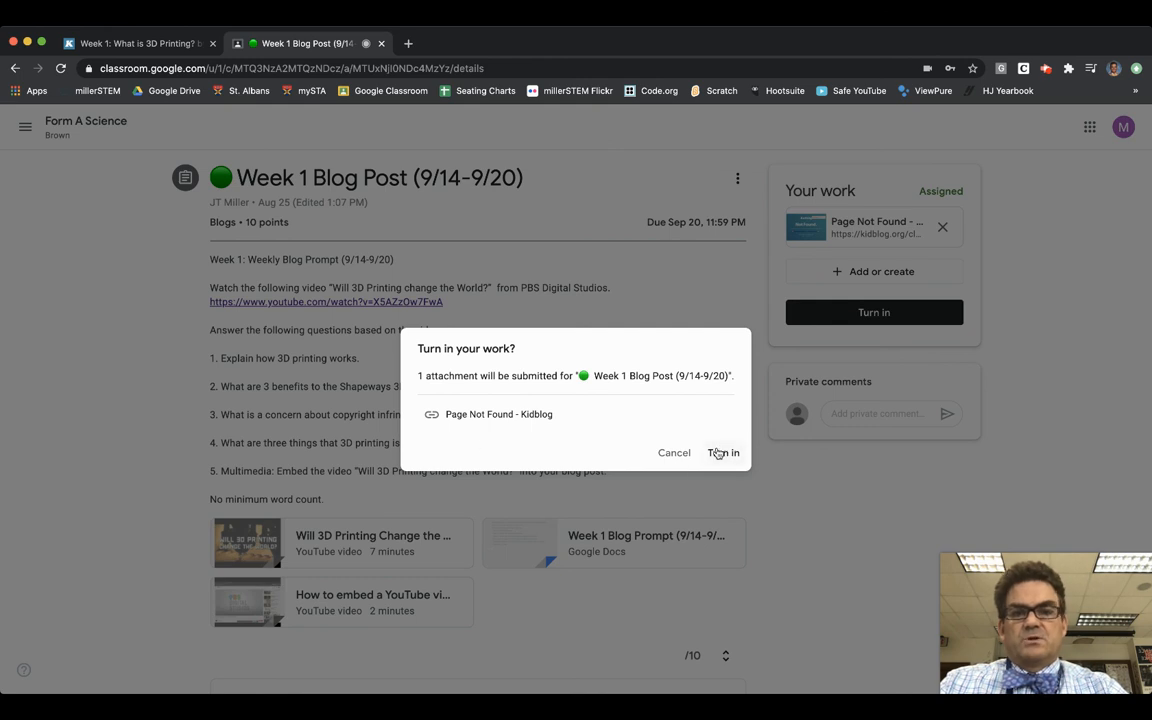
click(723, 452)
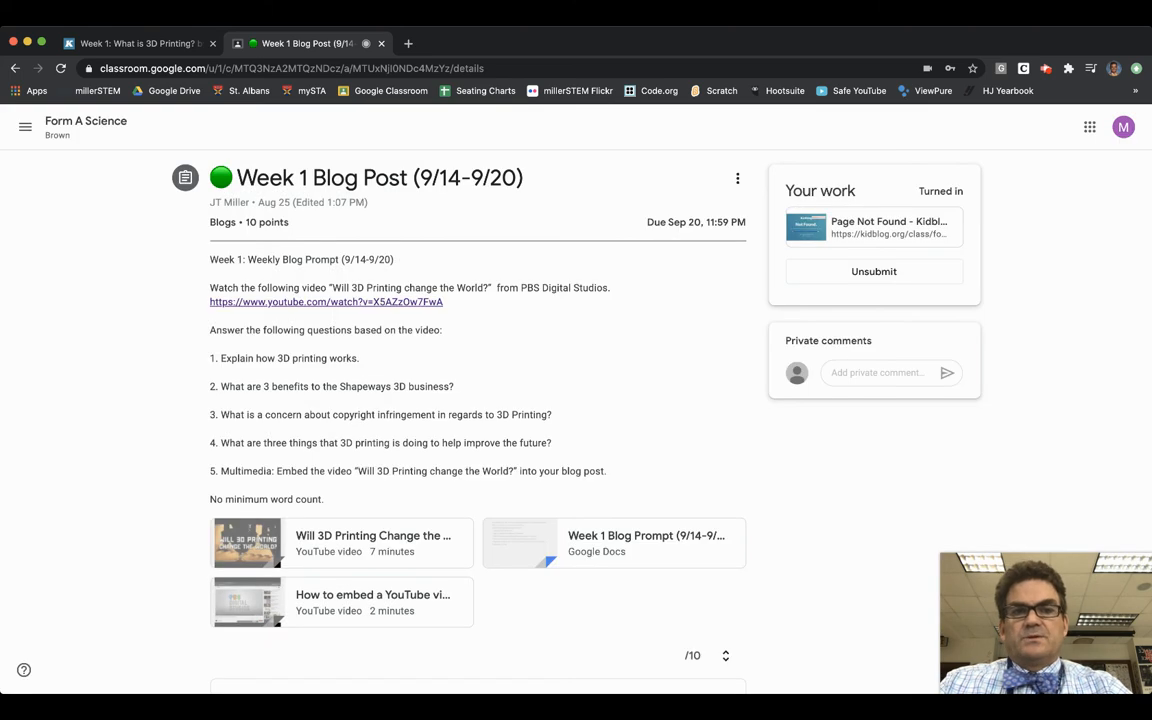
mouse_move(722, 427)
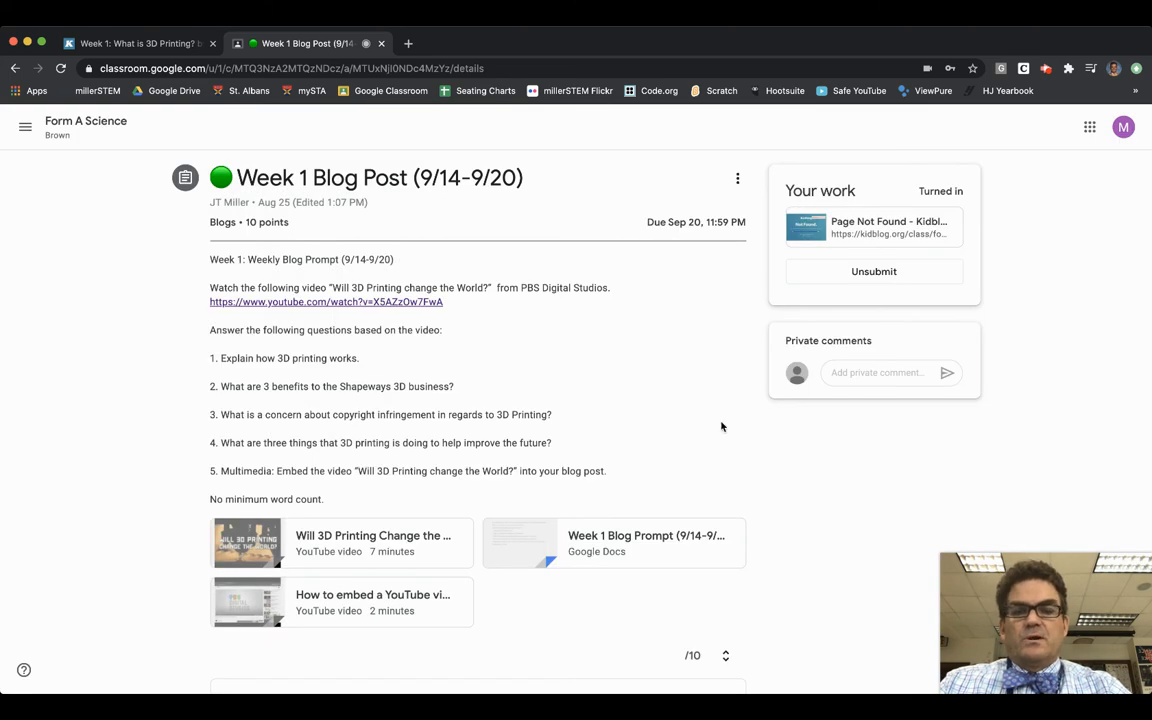